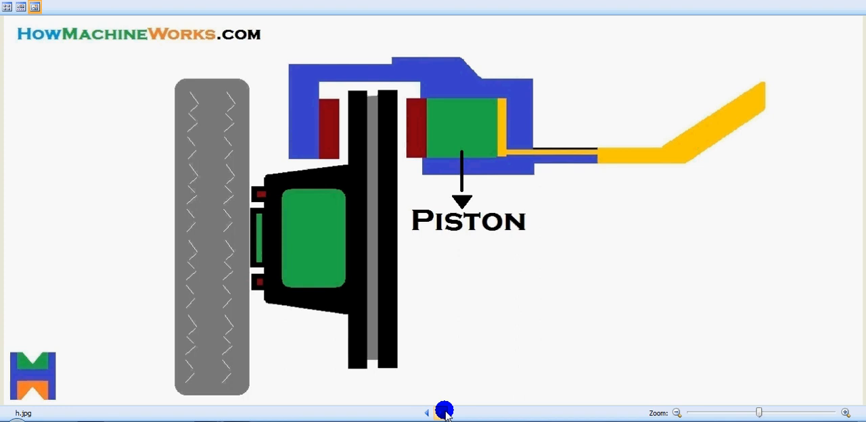
Advance through the Caliper, Brake Fluid and Rotor images to the Wheel label
left_click(440, 413)
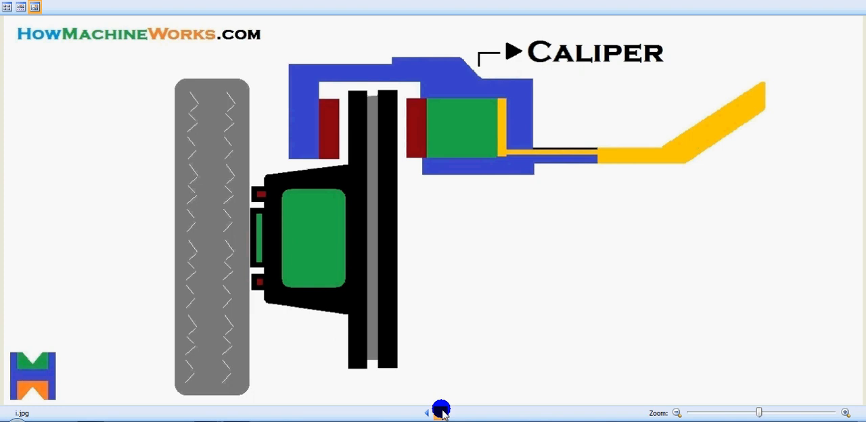
left_click(441, 409)
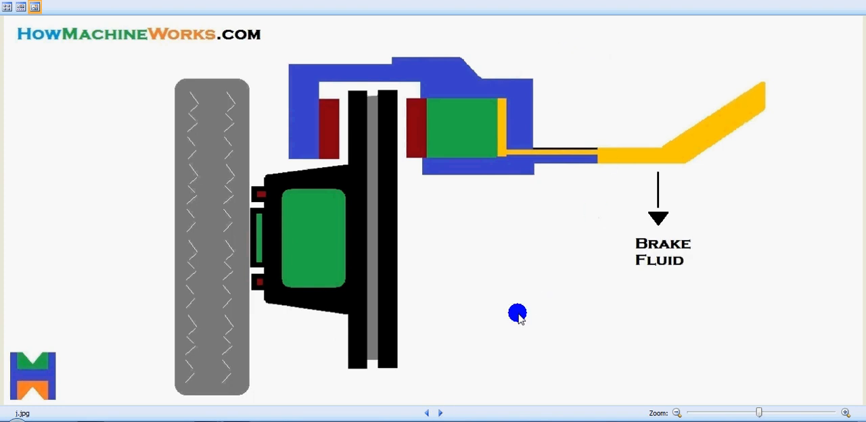
left_click(440, 414)
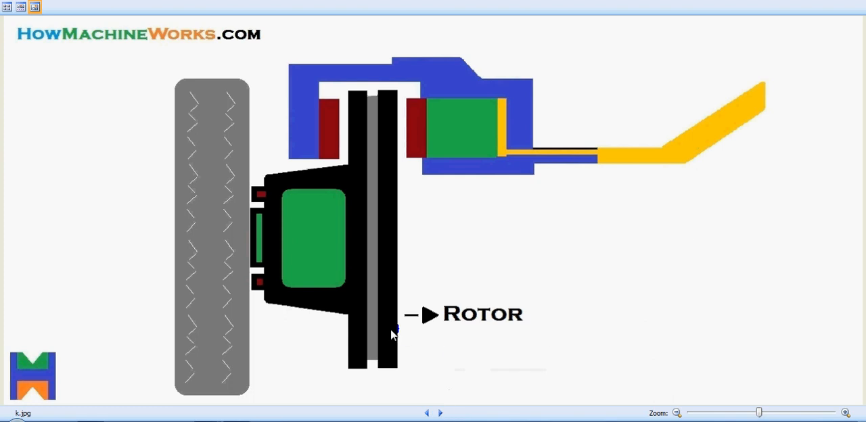
mouse_move(395, 317)
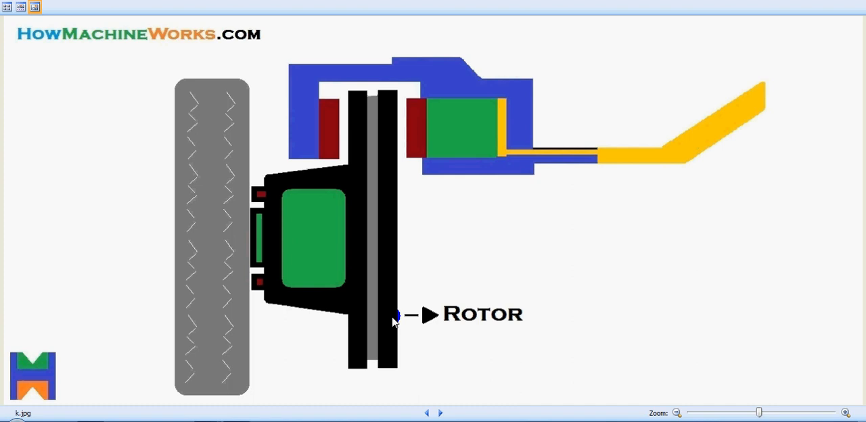
left_click(440, 413)
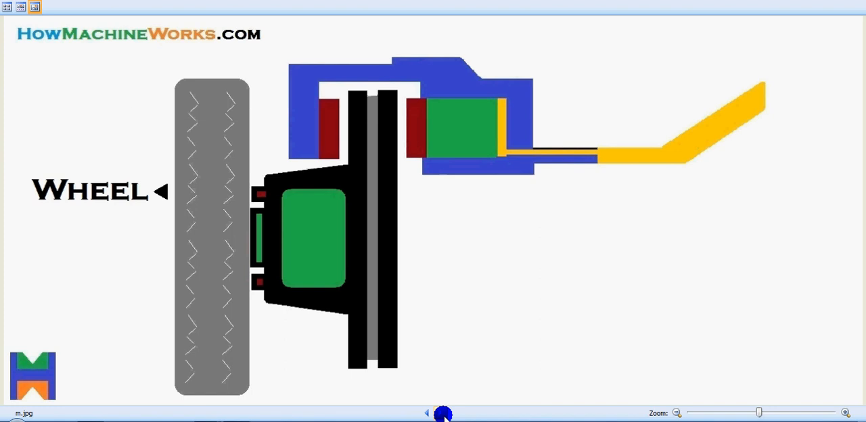
Advance one image so the diagram labels the Hub
left_click(427, 413)
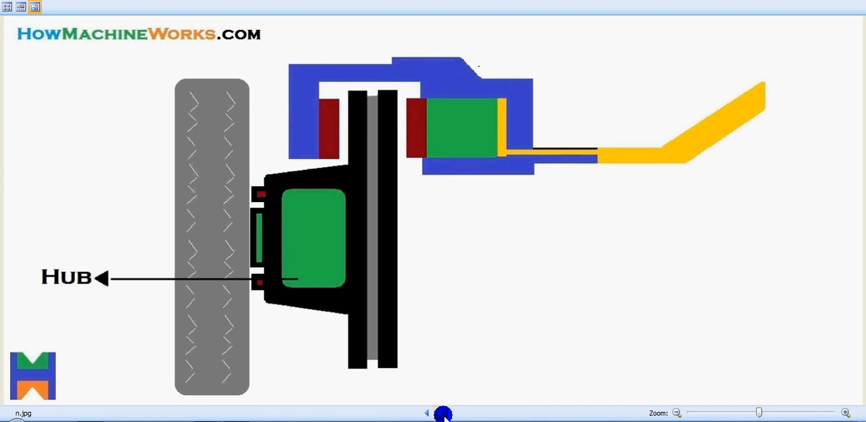
mouse_move(191, 242)
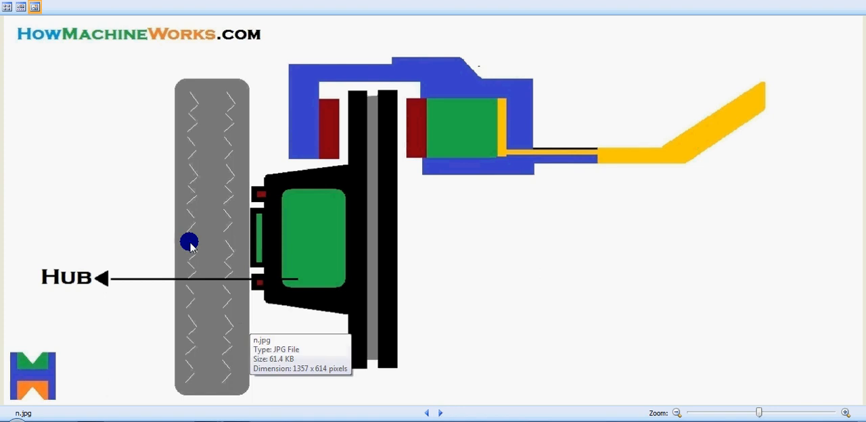
mouse_move(271, 238)
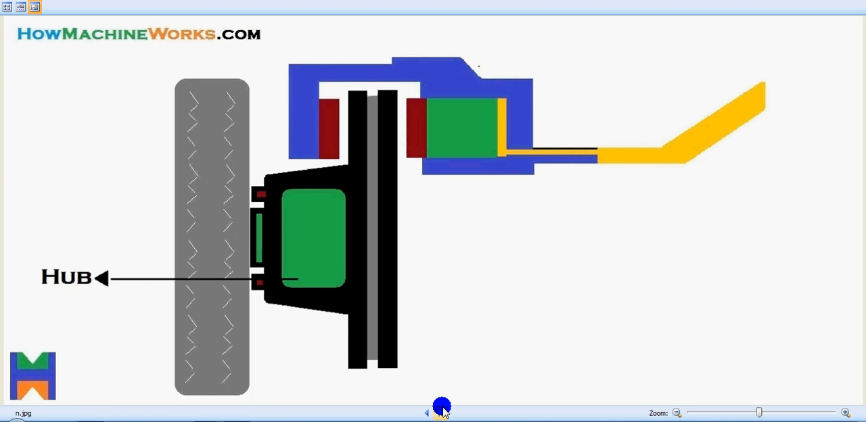
Advance to the braking-action picture and on to the closing subscribe slide
left_click(438, 414)
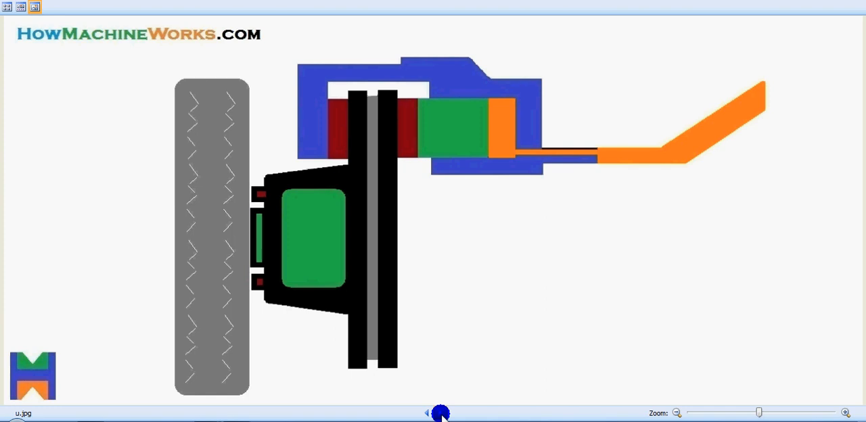
left_click(441, 413)
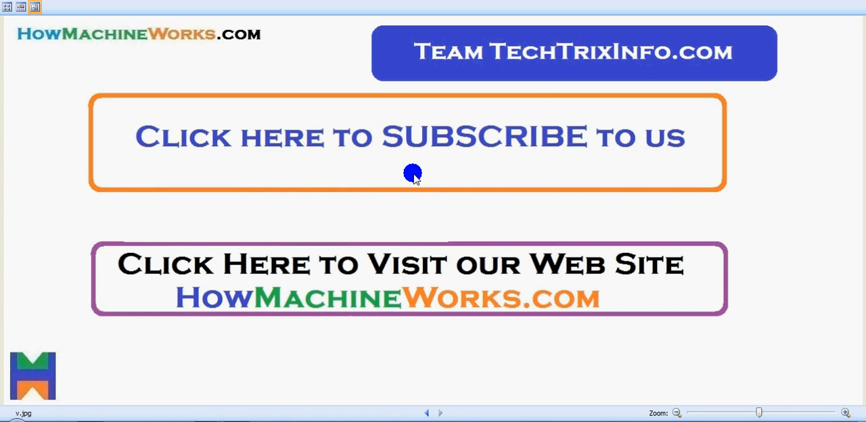
mouse_move(479, 281)
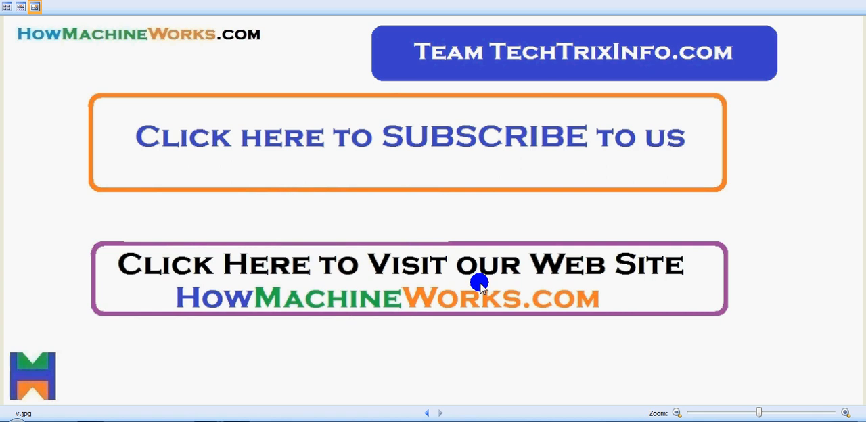
mouse_move(500, 75)
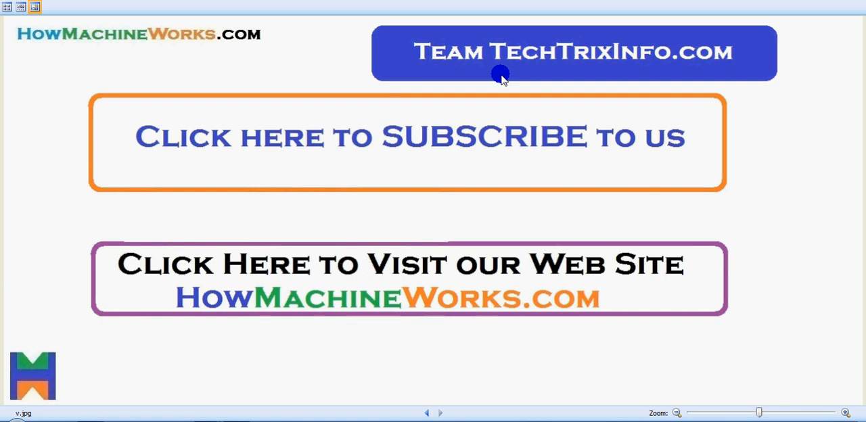